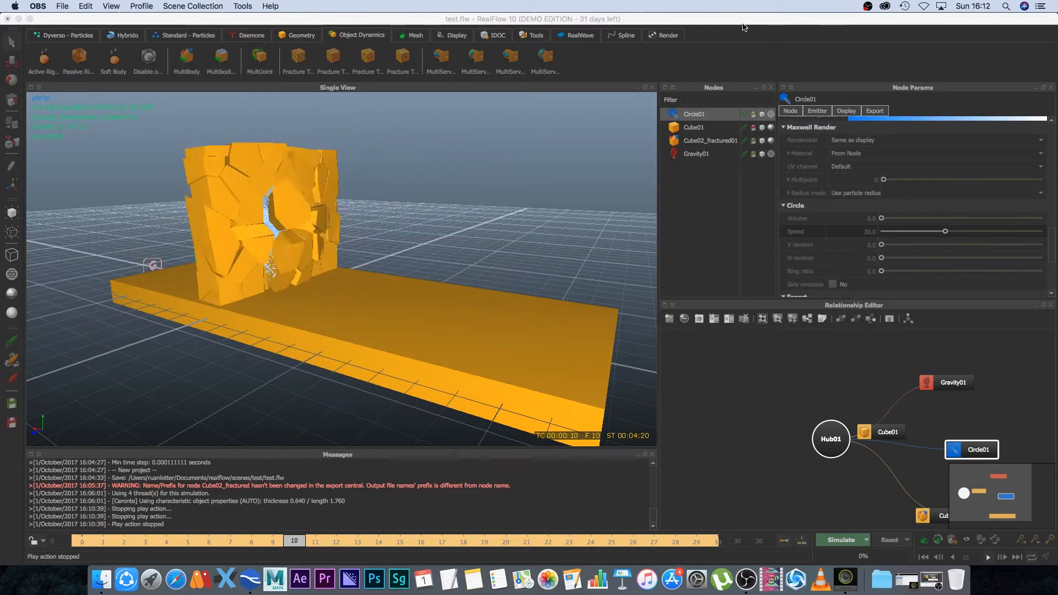
# Scrub the cached simulation to frames 8, 6 and 18, from intact wall to blast
pyautogui.click(251, 541)
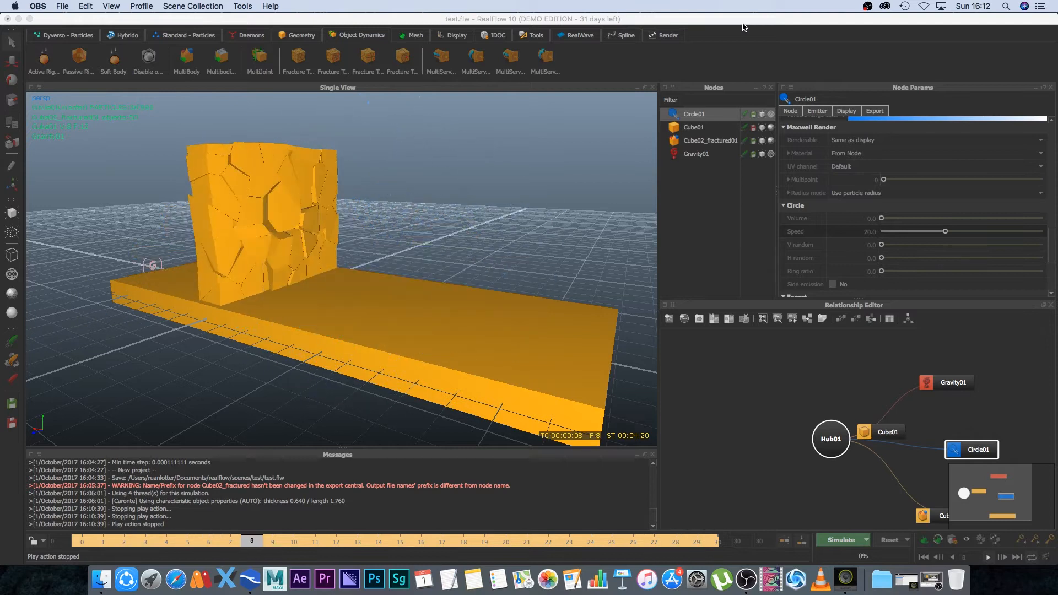
pyautogui.click(209, 541)
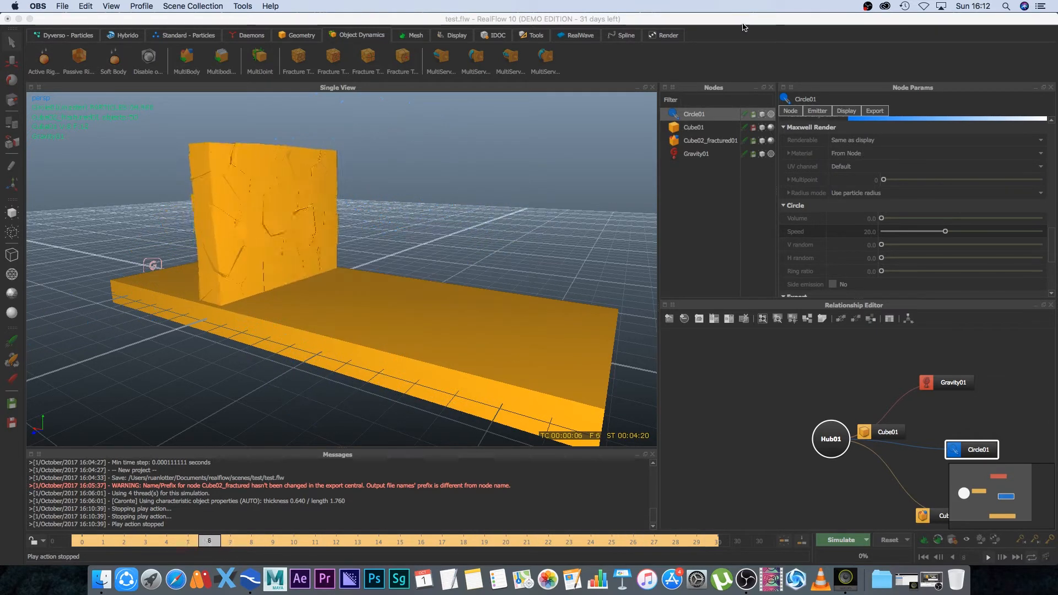
pyautogui.click(987, 557)
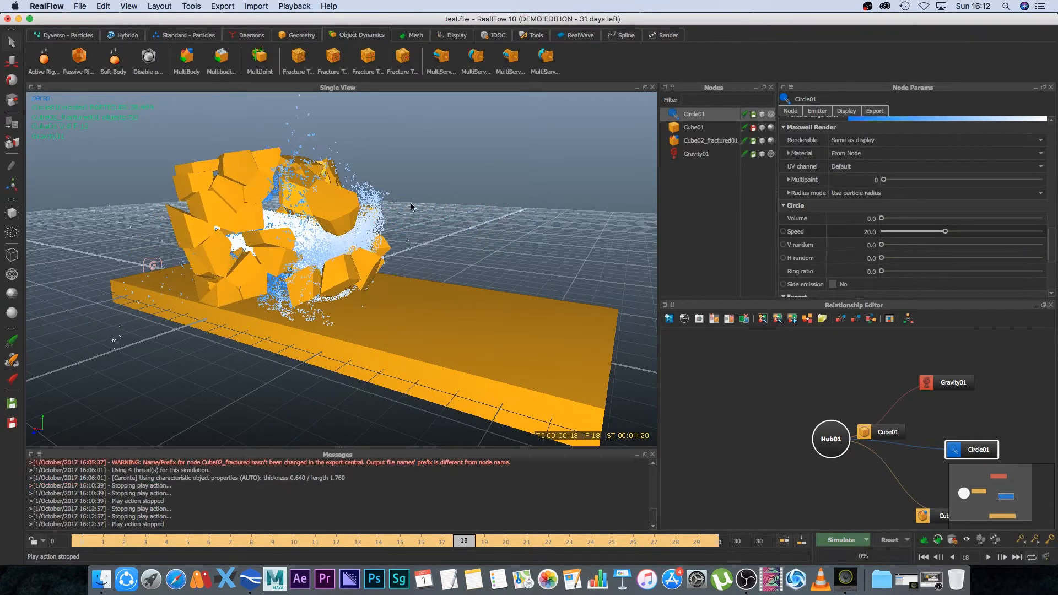
# Discard the scene and create a new project named 'test', overwriting the existing one
pyautogui.click(889, 540)
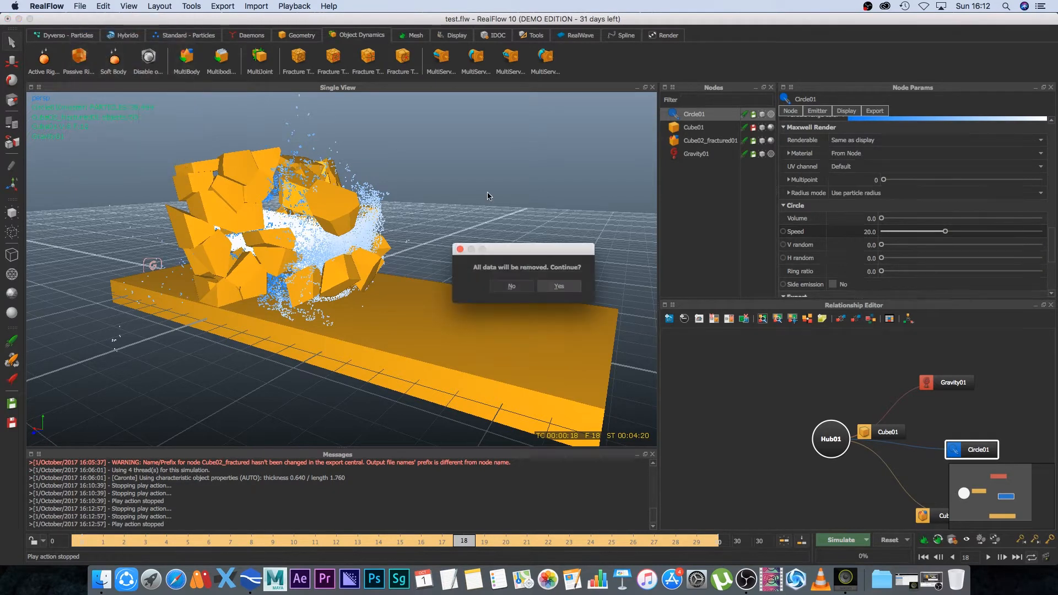
pyautogui.click(558, 286)
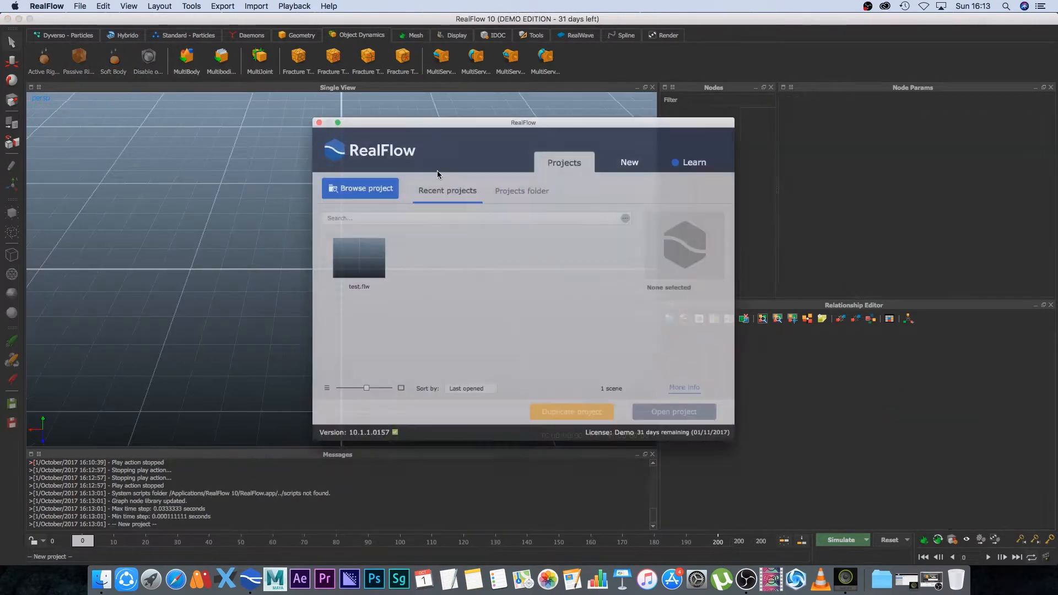
pyautogui.click(628, 162)
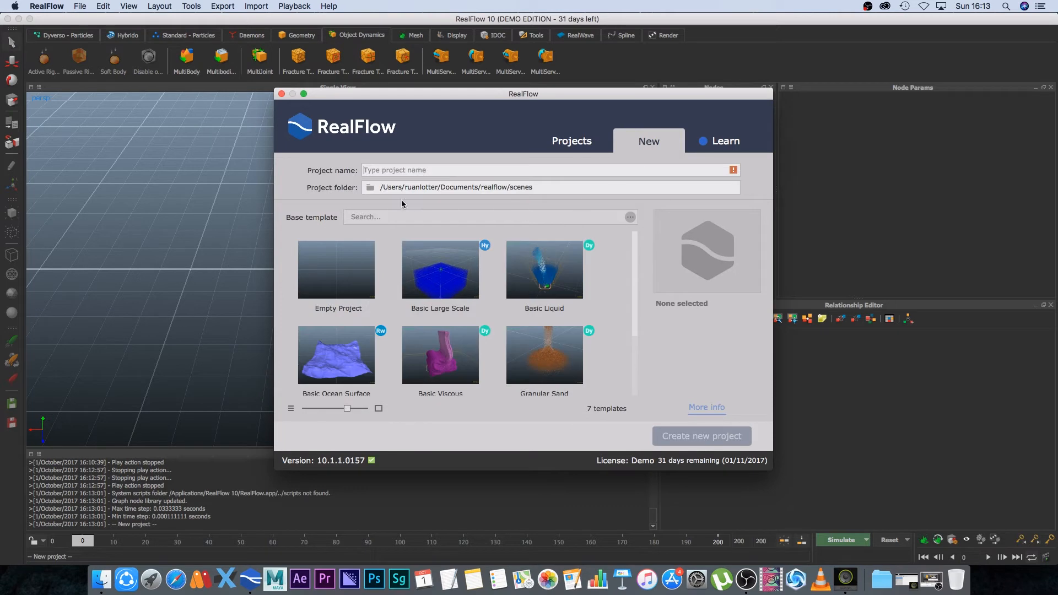
pyautogui.write('test')
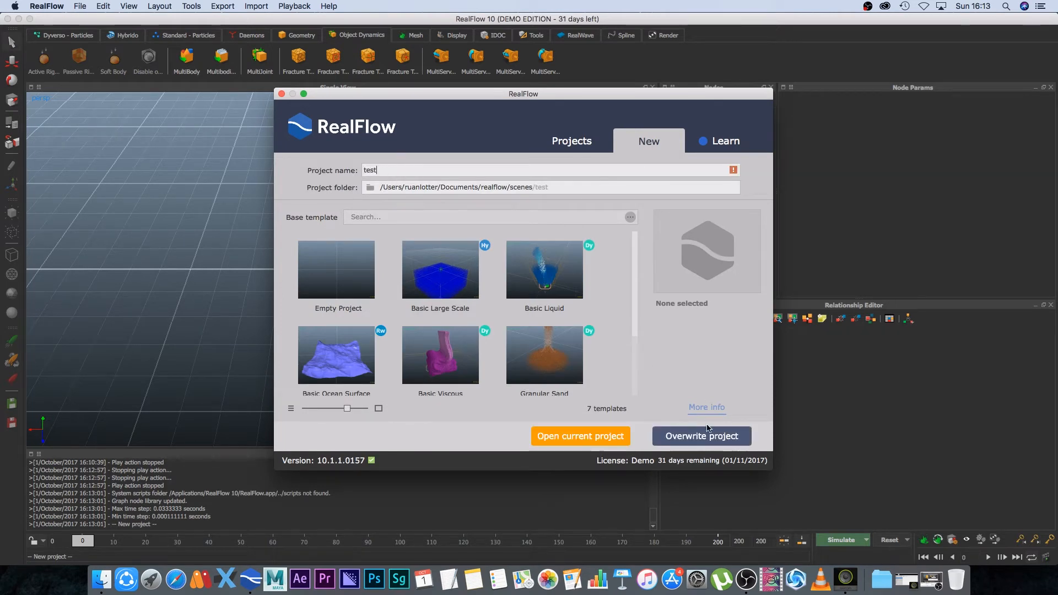
pyautogui.click(701, 436)
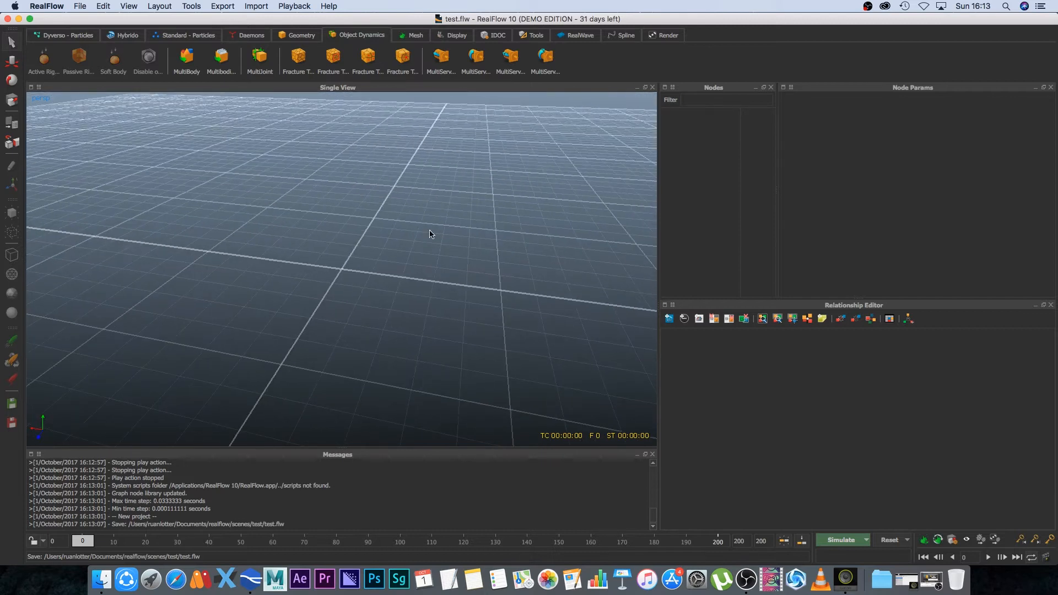
# Add a cube from the Geometry shelf and stretch it into a wide flat floor slab
pyautogui.click(300, 34)
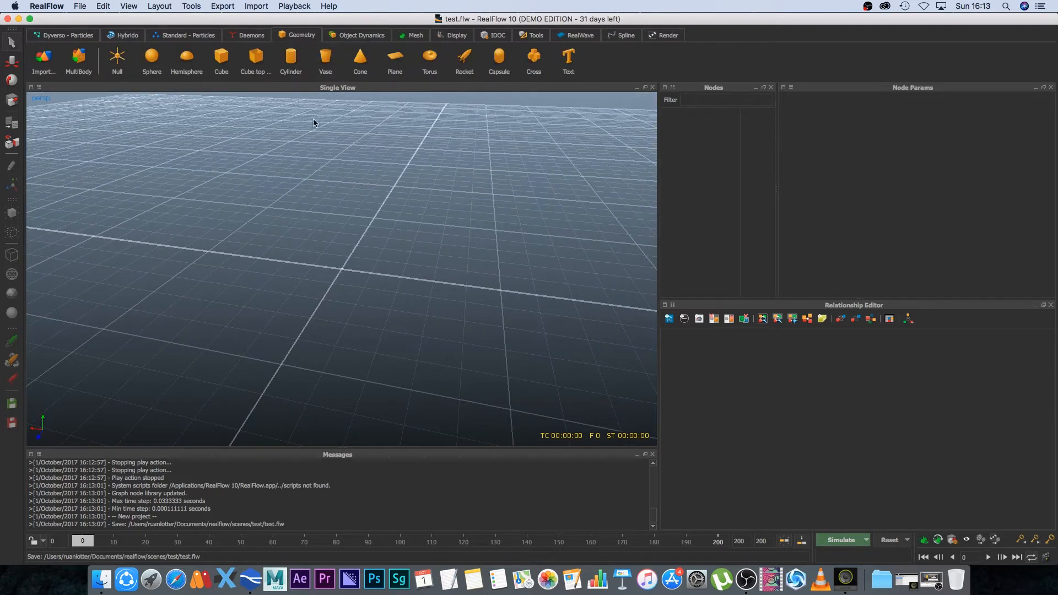
pyautogui.click(221, 57)
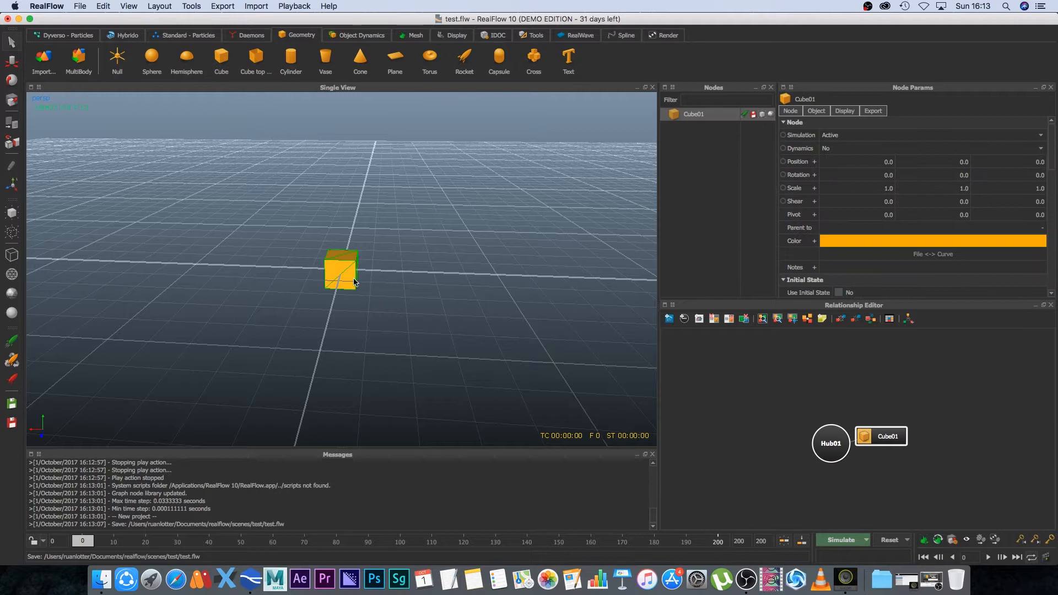
pyautogui.moveTo(355, 267); pyautogui.dragTo(281, 267)
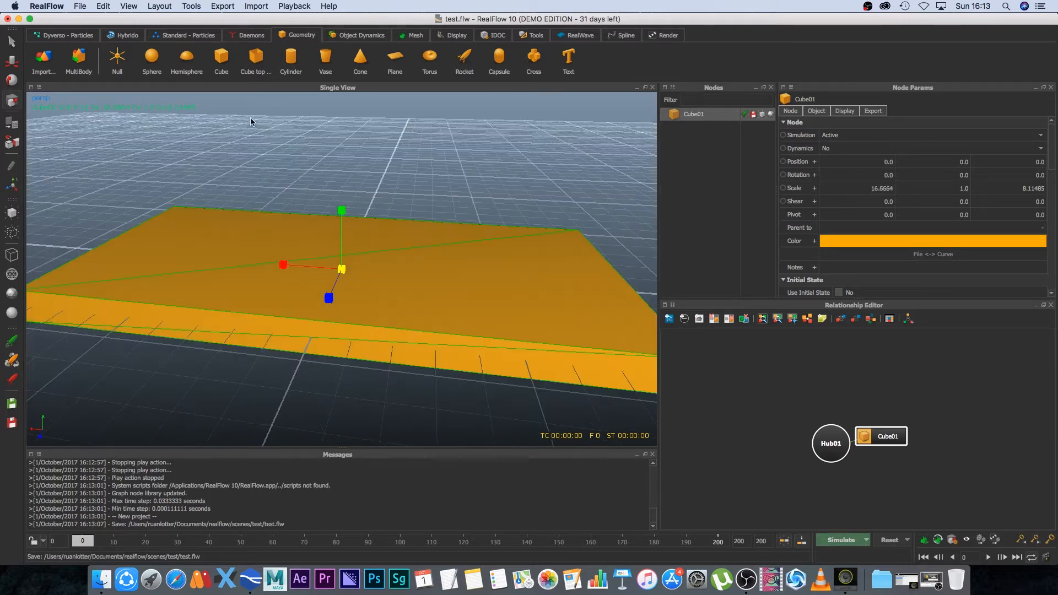
# Add a second cube shaped into a tall thin wall, and shift the slab off-centre
pyautogui.click(220, 58)
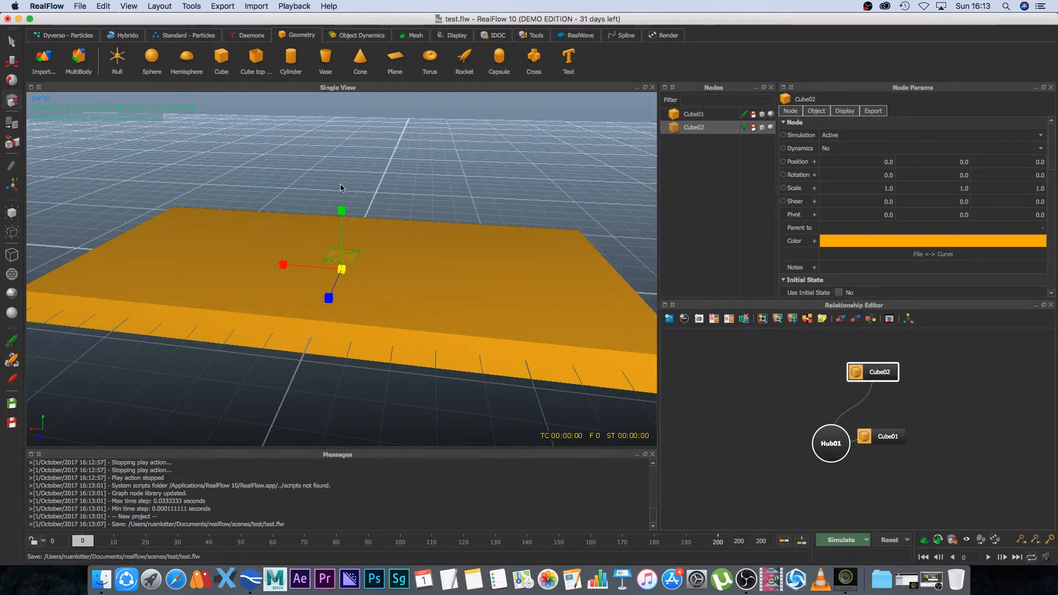
pyautogui.moveTo(340, 211); pyautogui.dragTo(341, 196)
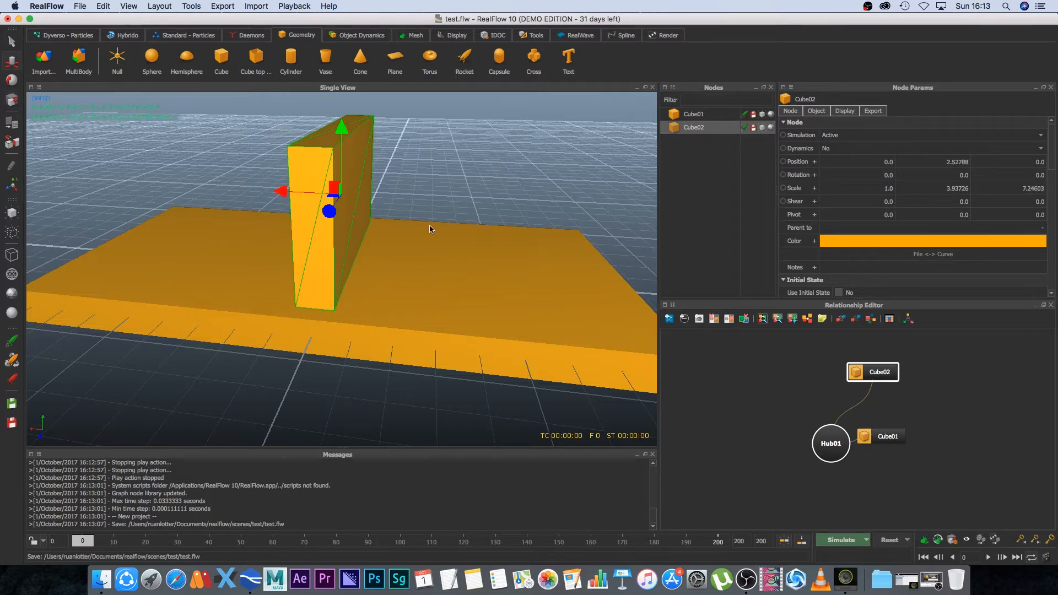
pyautogui.moveTo(429, 229); pyautogui.dragTo(339, 154)
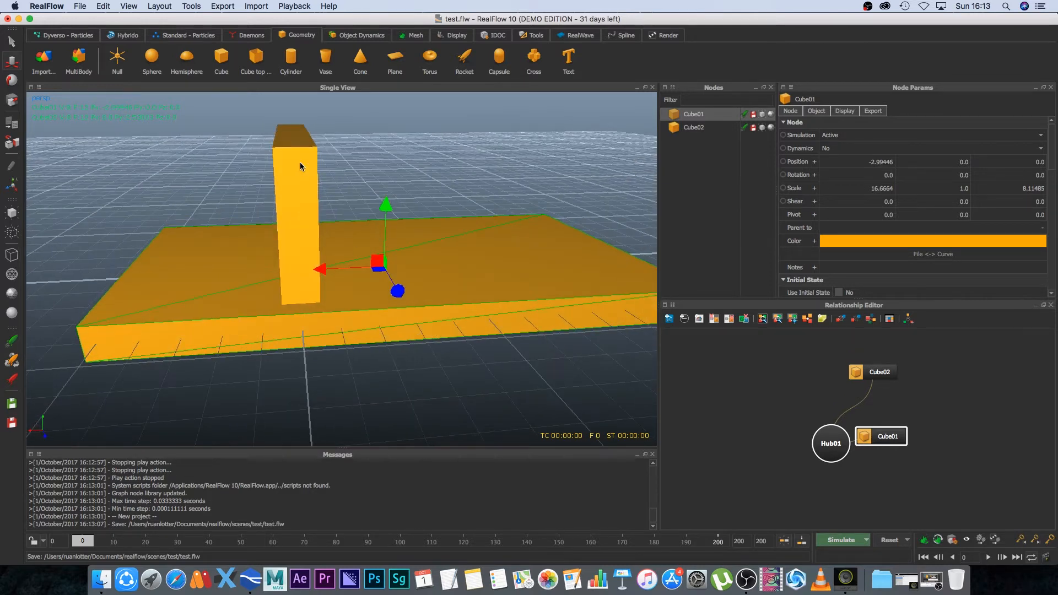
# Add a Gravity daemon and orbit the view around the wall and slab
pyautogui.click(252, 34)
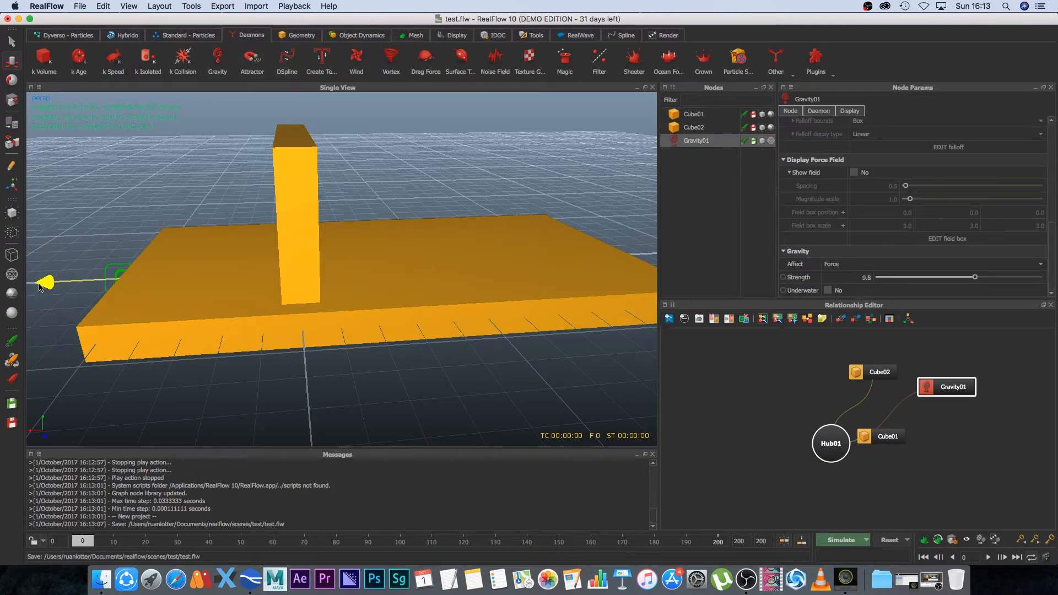
pyautogui.moveTo(270, 270); pyautogui.dragTo(425, 228)
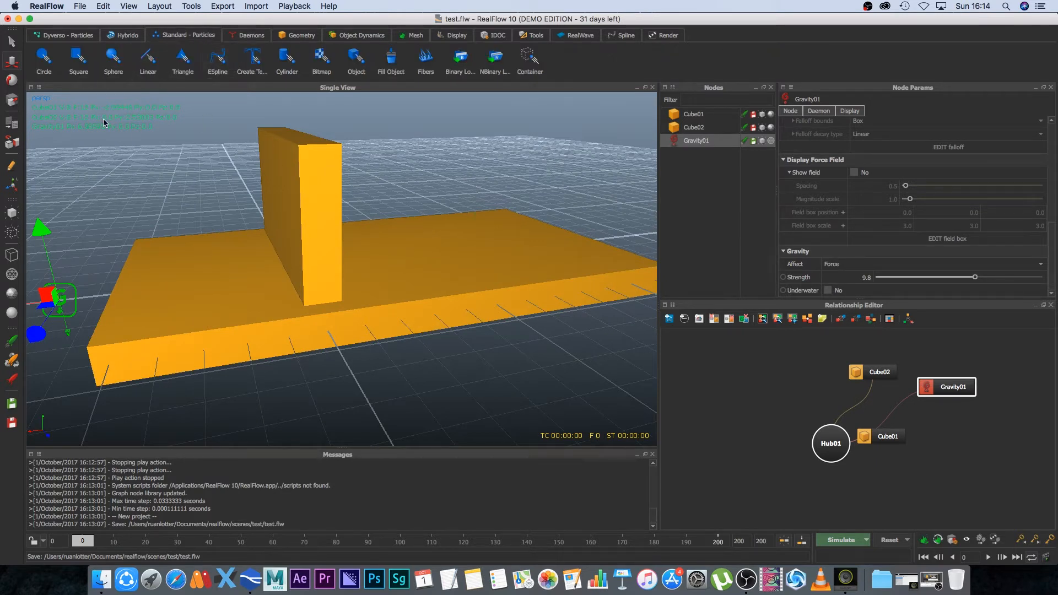
# Select the Circle01 emitter, then select the Cube02 wall beside it
pyautogui.click(43, 61)
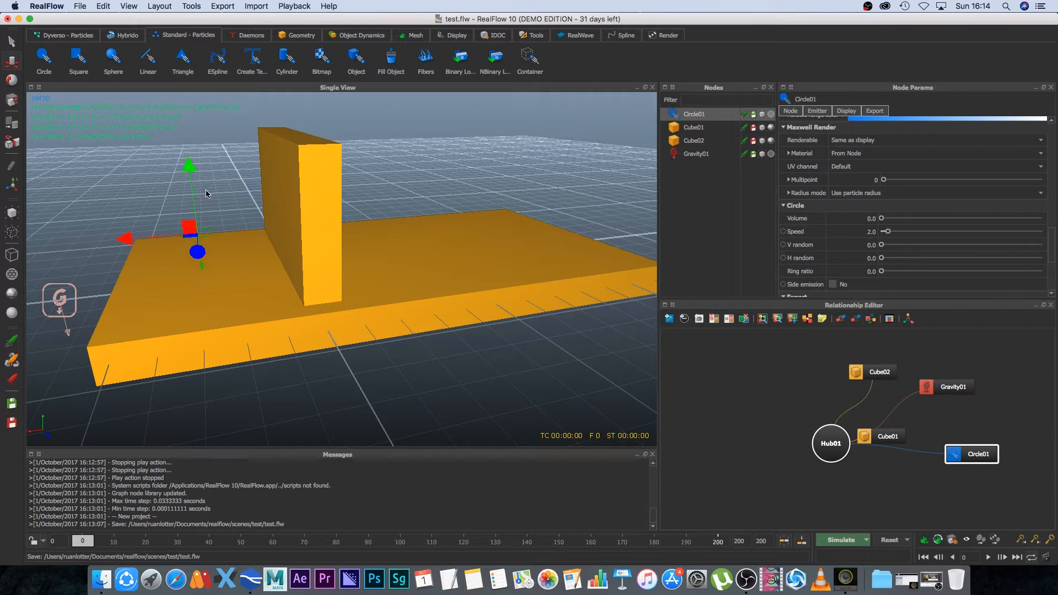
pyautogui.moveTo(217, 206)
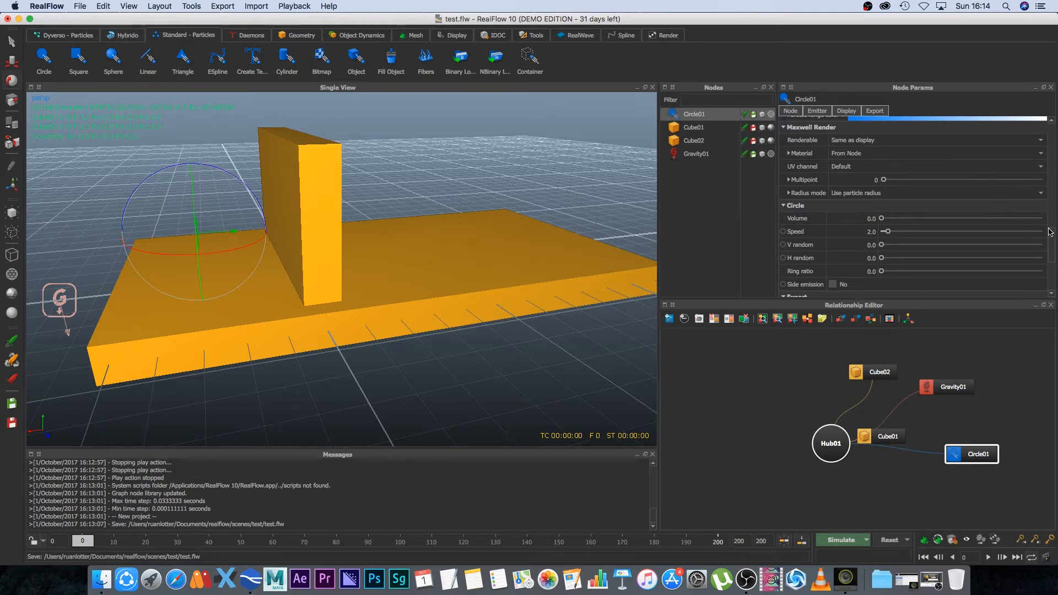
pyautogui.click(790, 111)
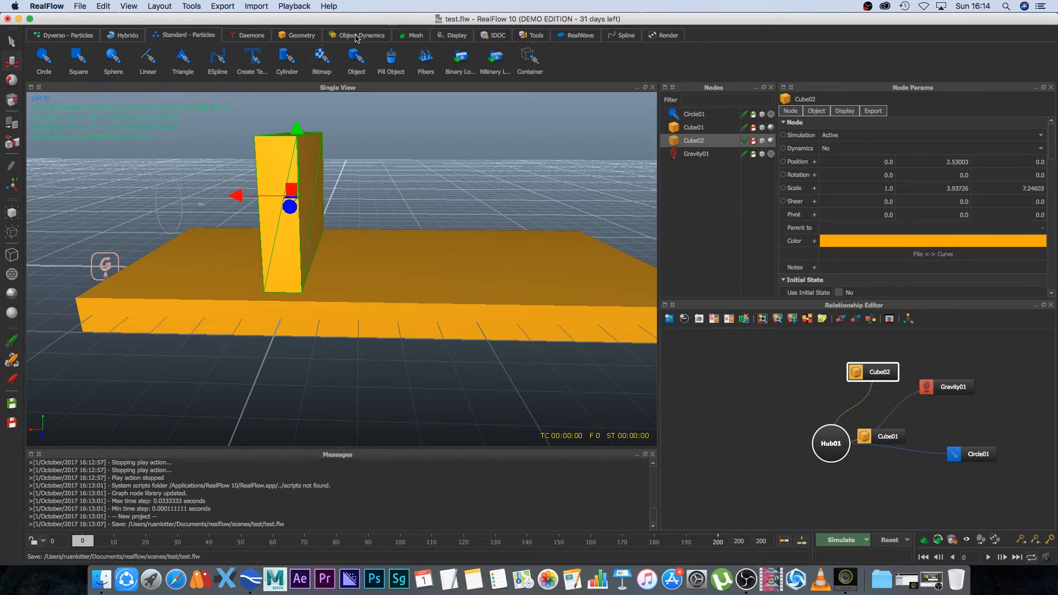
# Fracture Cube02 into 50 Voronoi pieces, then delete the original intact Cube02
pyautogui.click(360, 36)
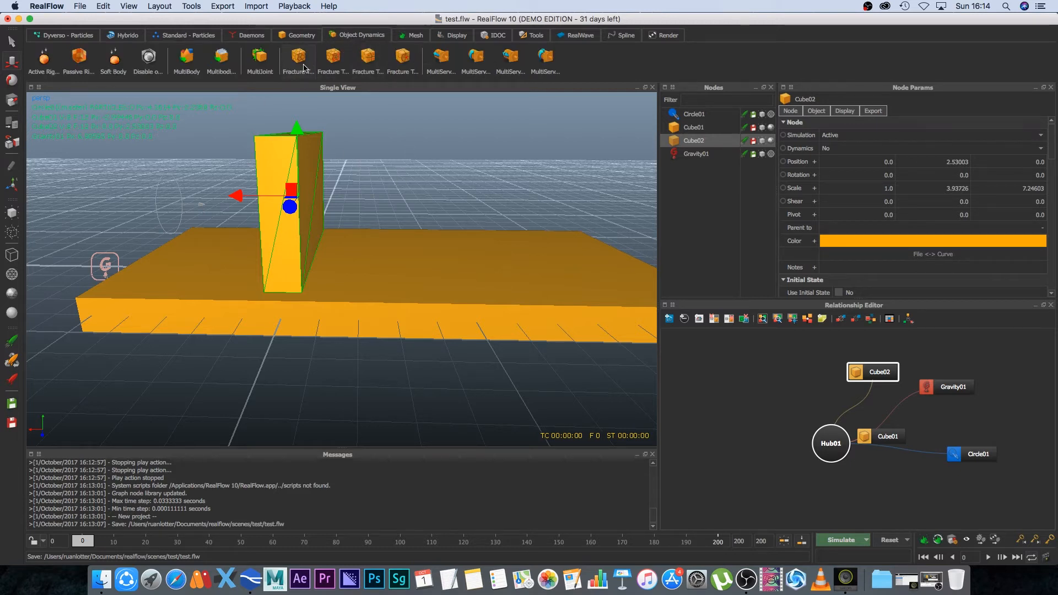
pyautogui.click(297, 57)
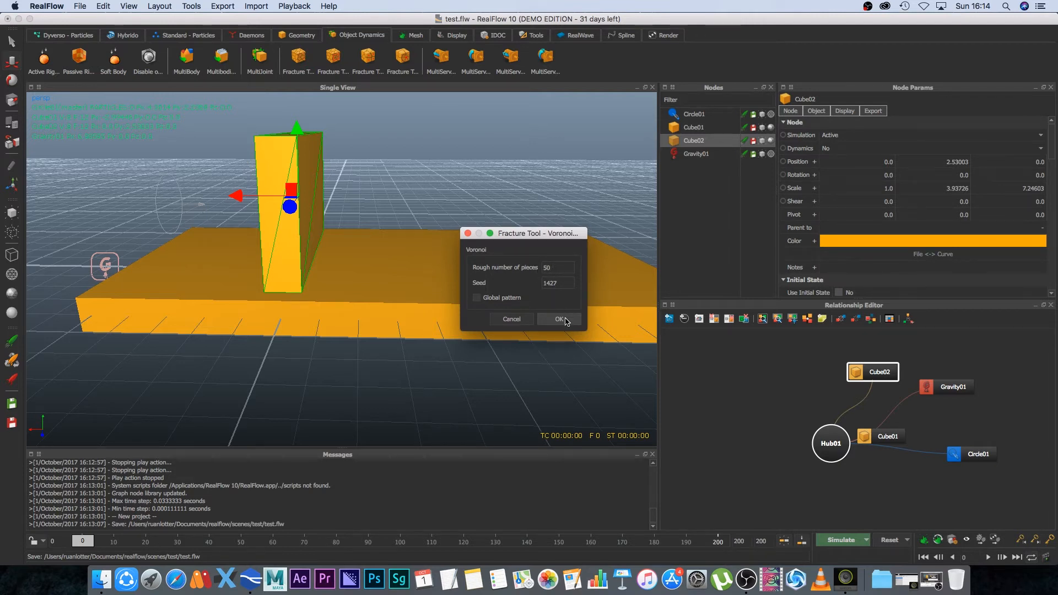
pyautogui.click(559, 319)
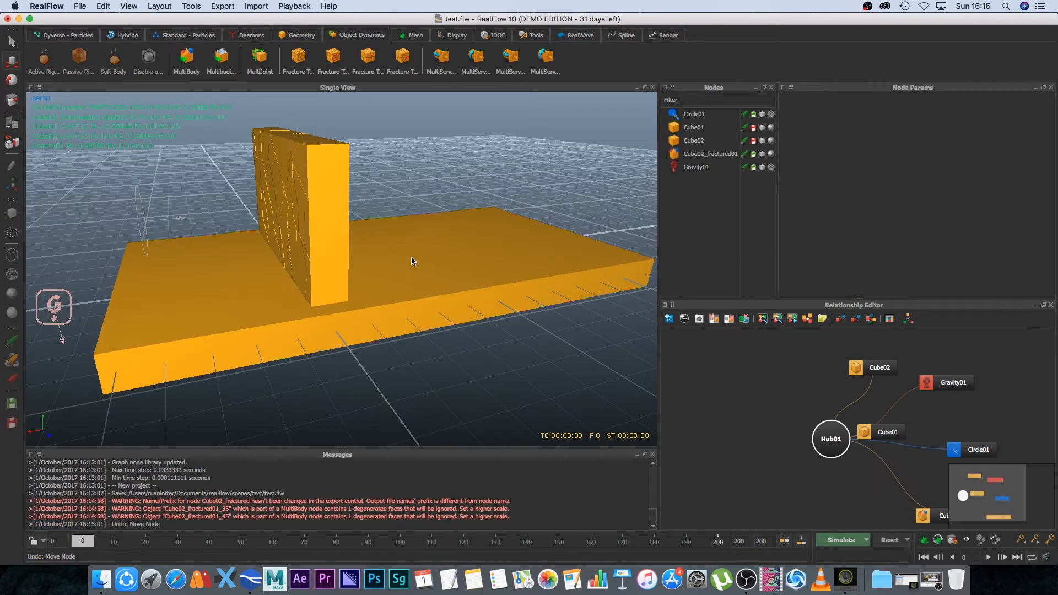
pyautogui.moveTo(412, 227)
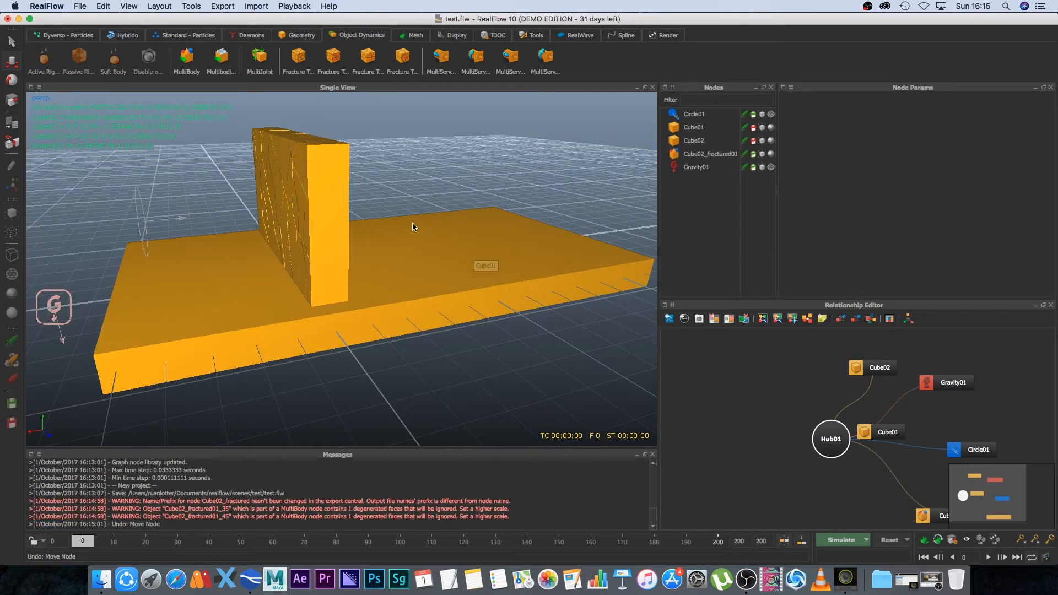
pyautogui.click(694, 141)
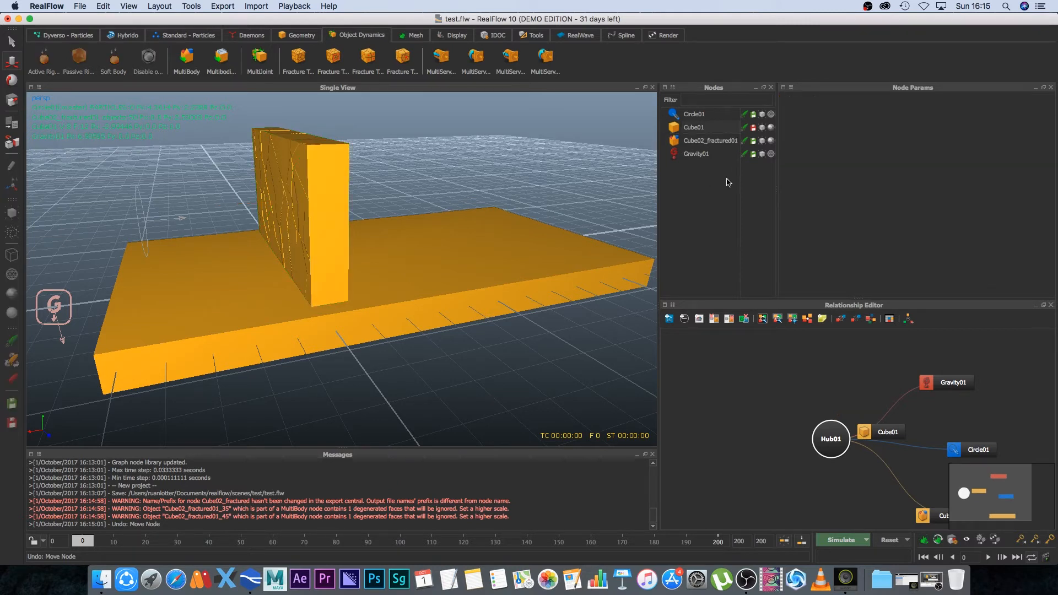
pyautogui.click(709, 141)
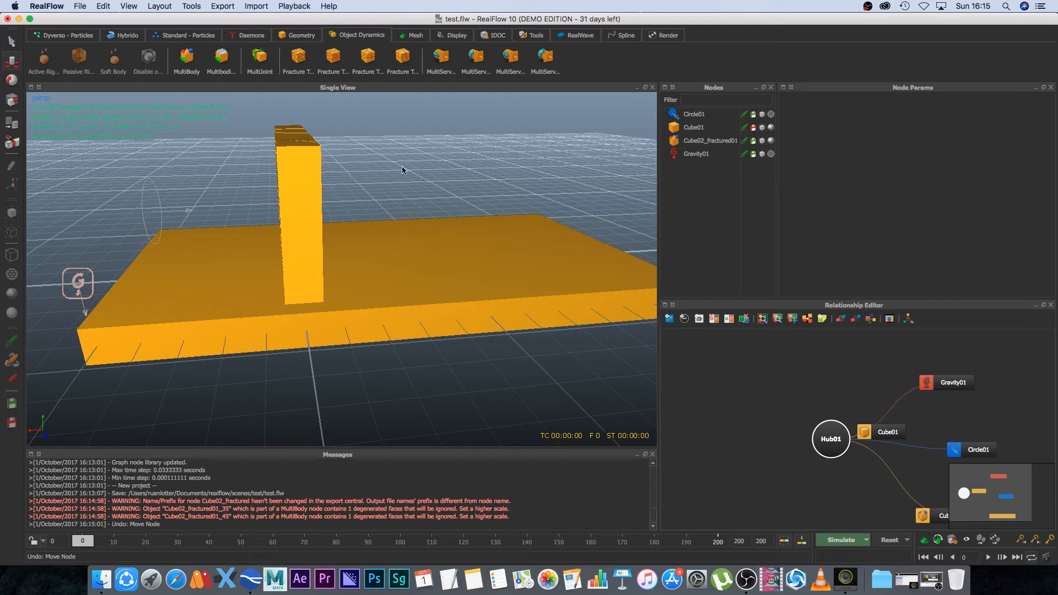
pyautogui.click(694, 127)
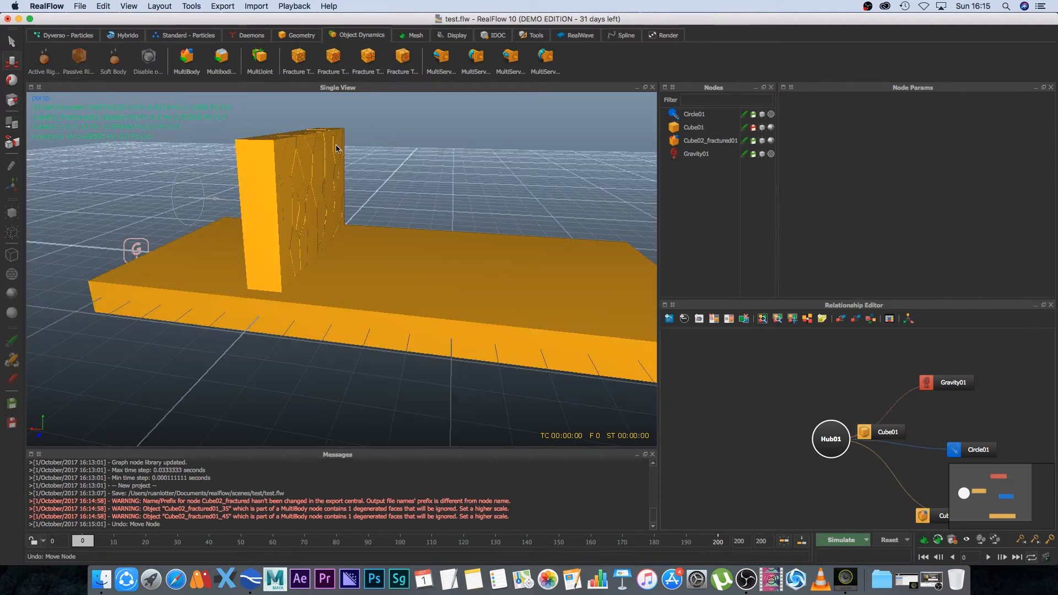
pyautogui.click(710, 141)
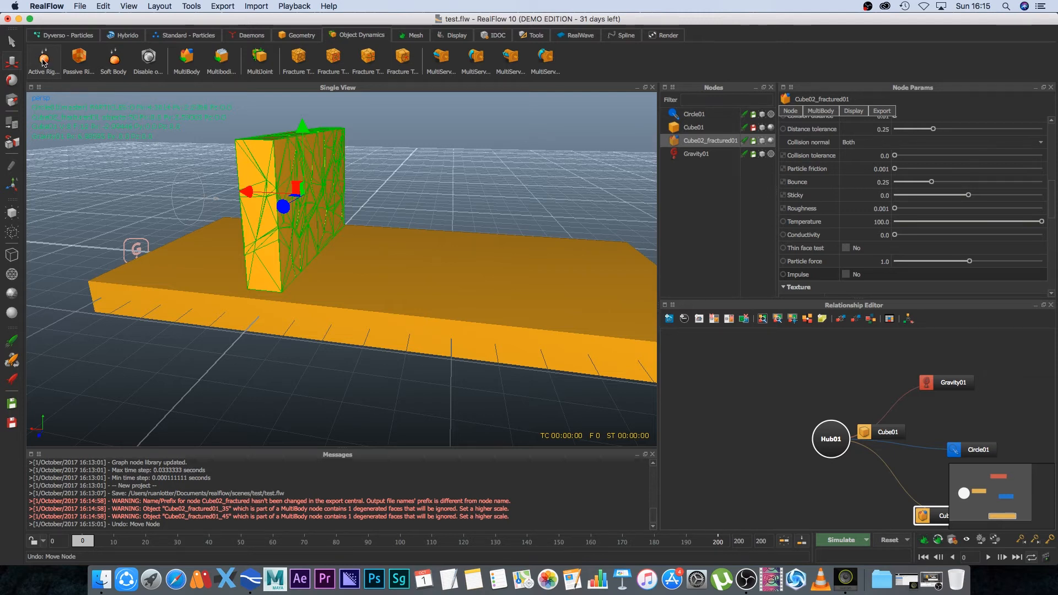
pyautogui.moveTo(167, 206)
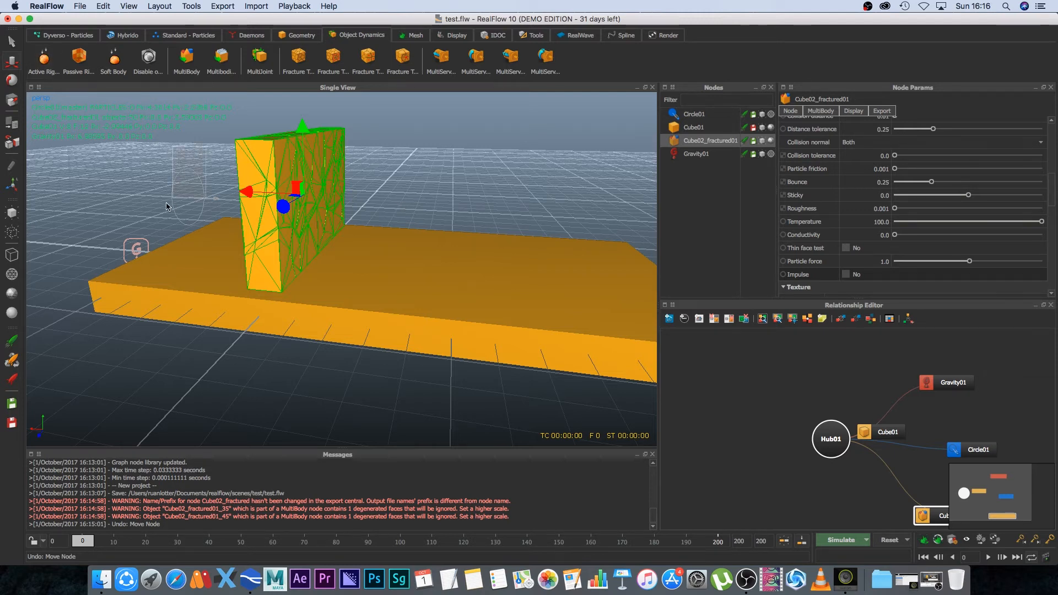
# Set Circle01's emitter Speed to 20.0 and start the simulation
pyautogui.click(694, 114)
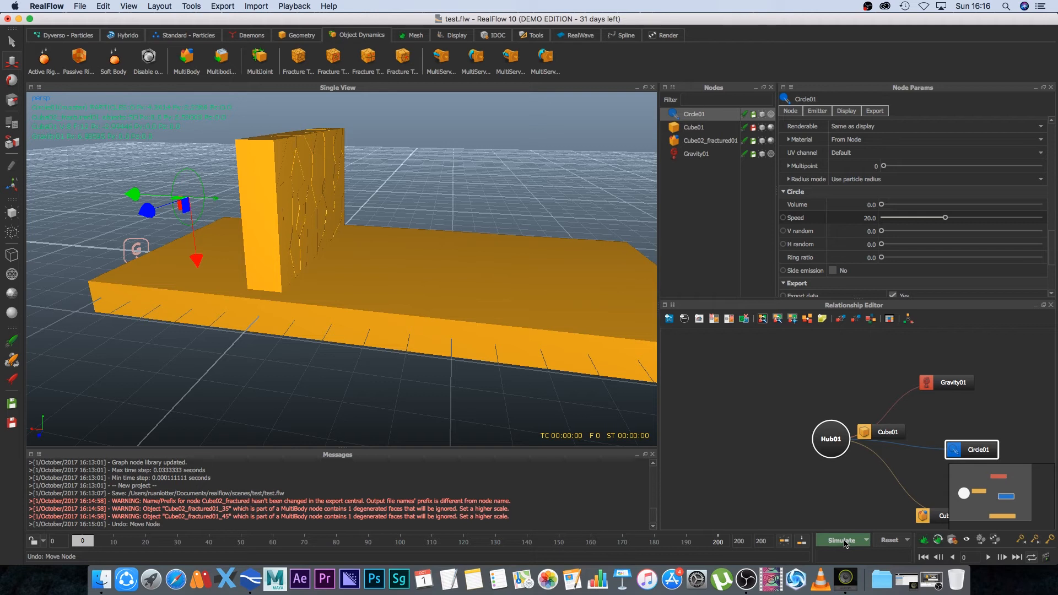
pyautogui.click(842, 540)
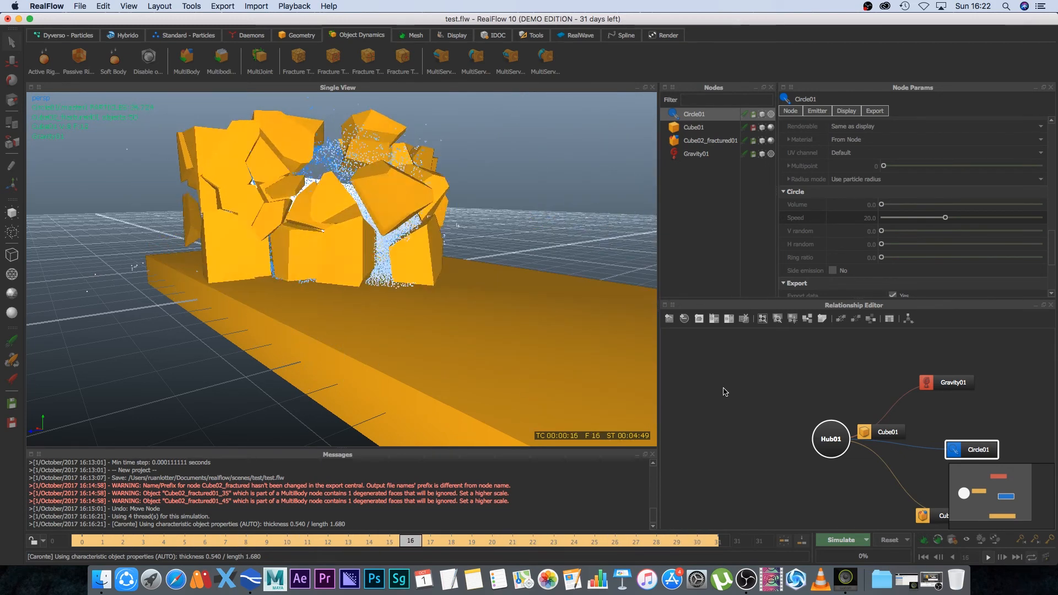
# Step back through the cached timeline to around frame 8, with the wall nearly intact
pyautogui.click(328, 540)
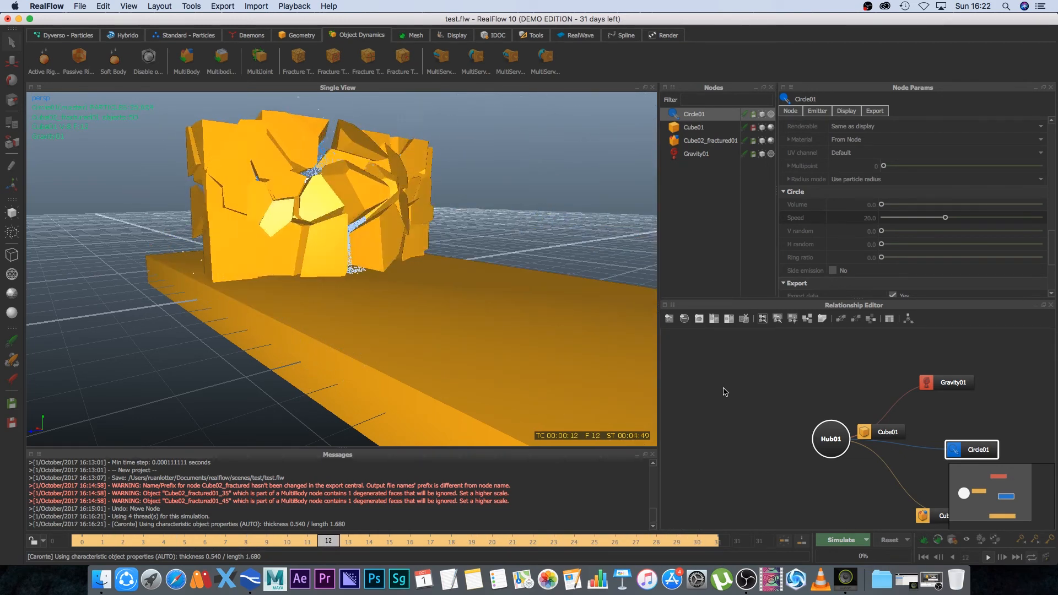
pyautogui.click(247, 541)
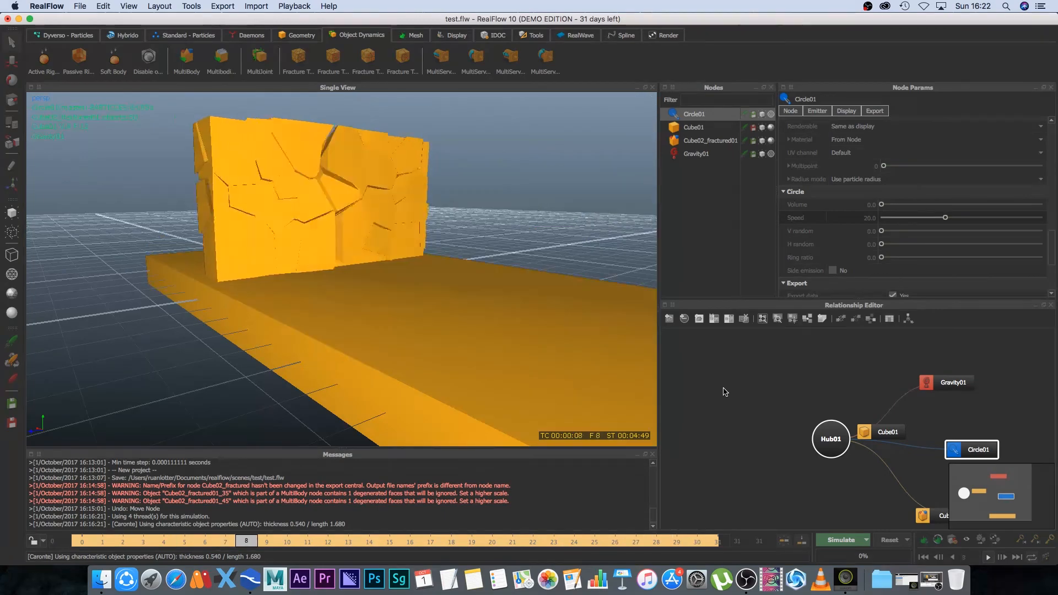